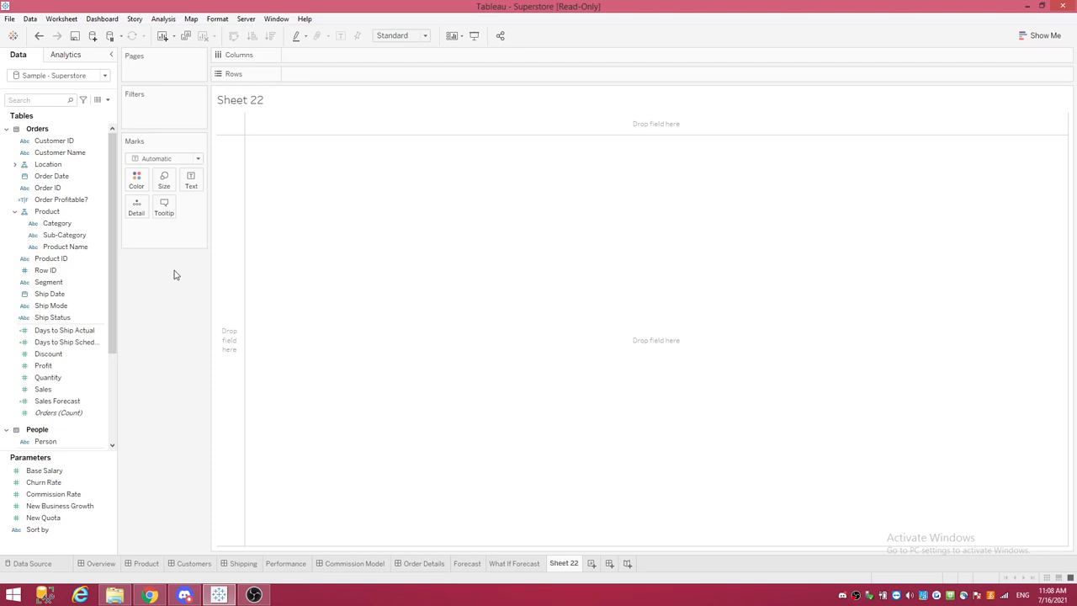
pyautogui.moveTo(155, 323)
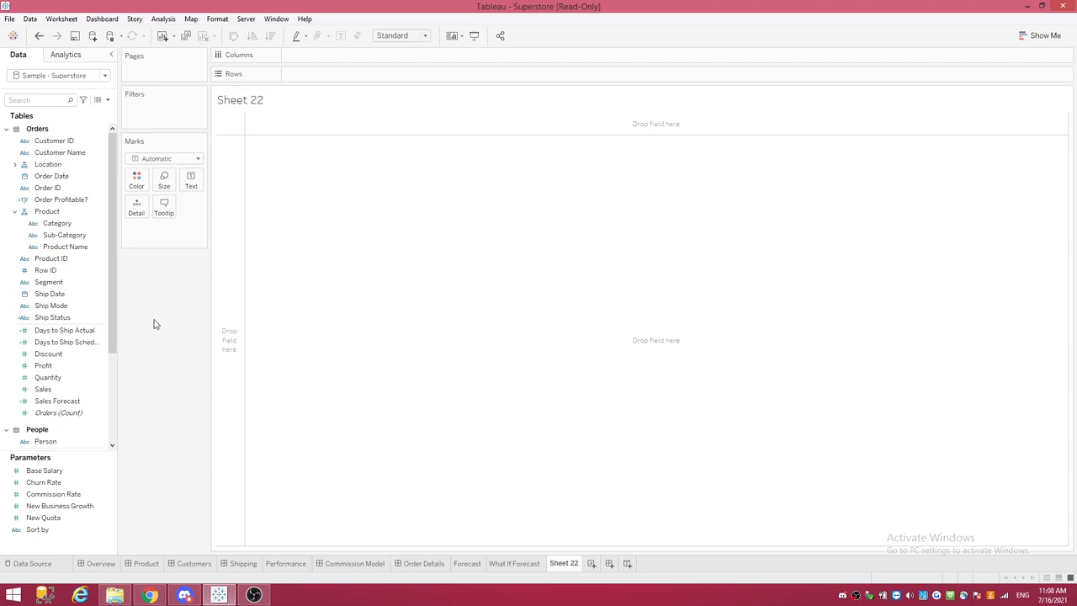
pyautogui.moveTo(74, 346)
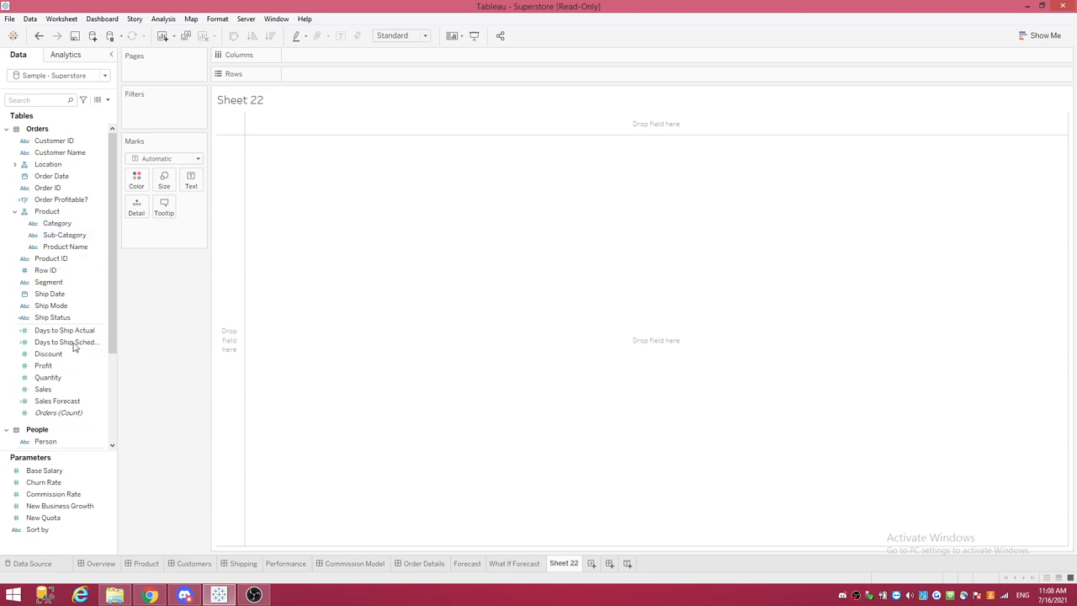
# Create a Sales (Customer Name) field fixing total Sales per customer by combining Sales with Customer Name
pyautogui.click(48, 212)
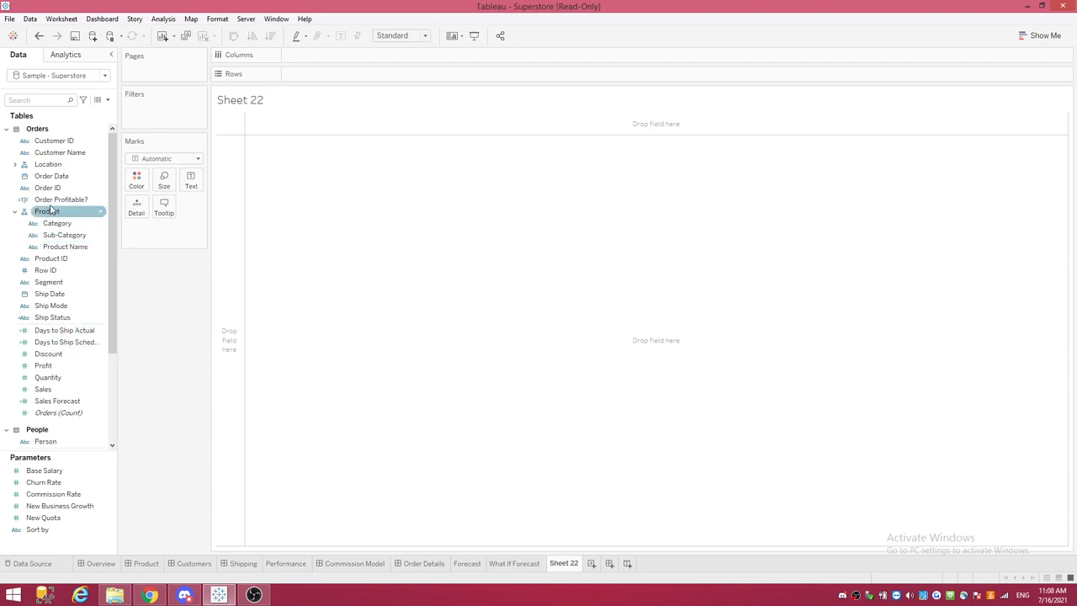
pyautogui.click(47, 187)
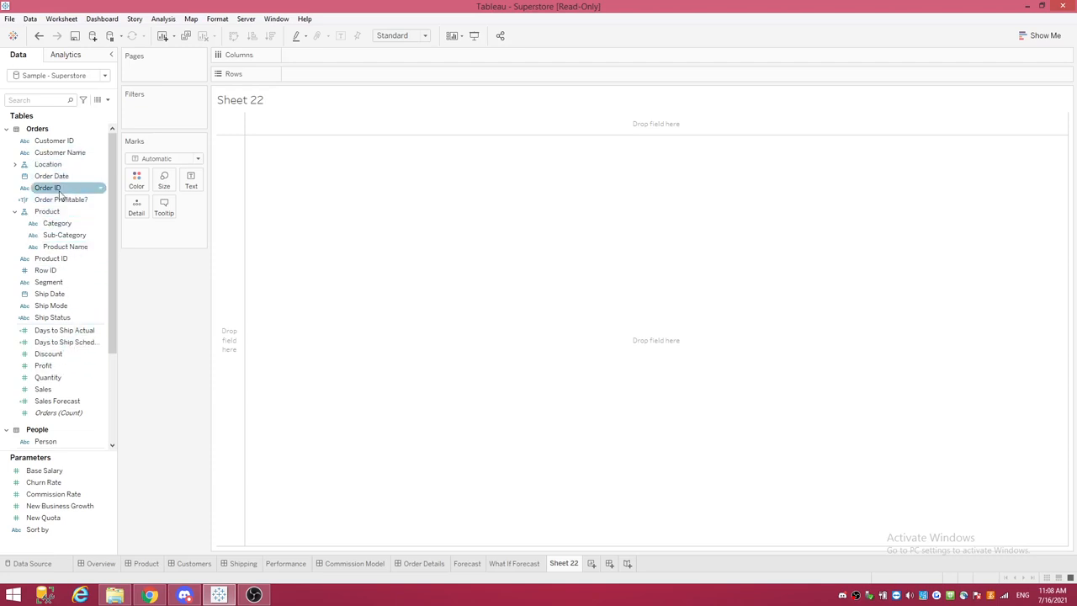
pyautogui.click(47, 353)
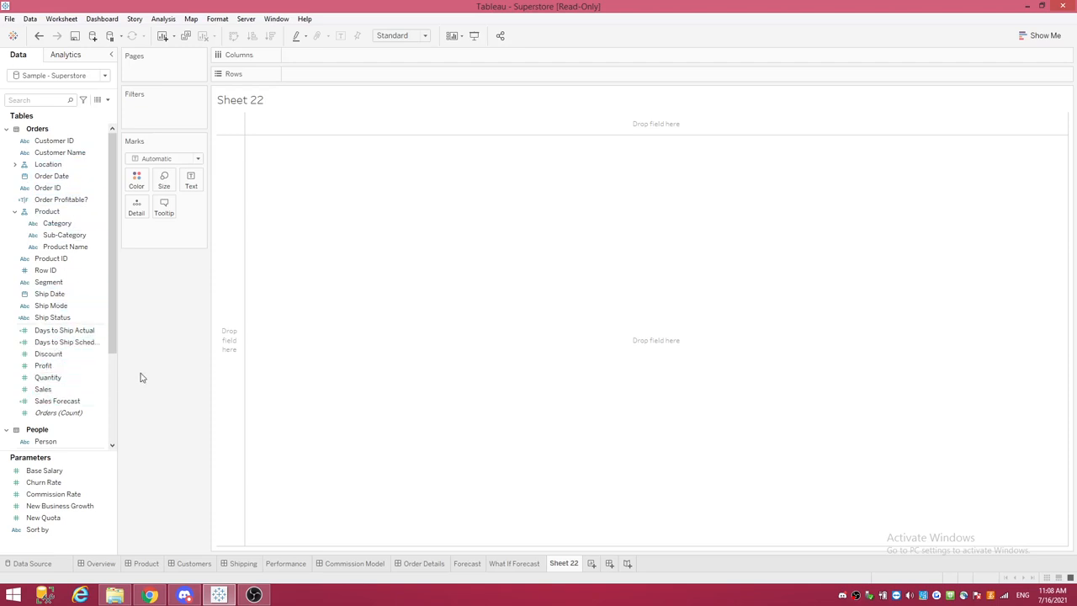
pyautogui.moveTo(161, 355)
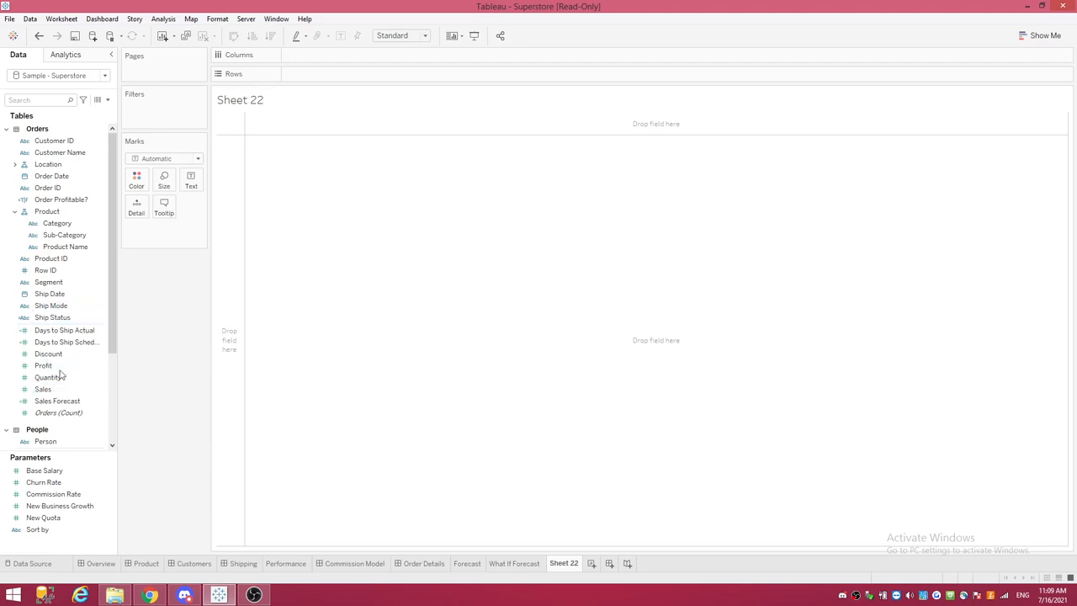
pyautogui.click(44, 388)
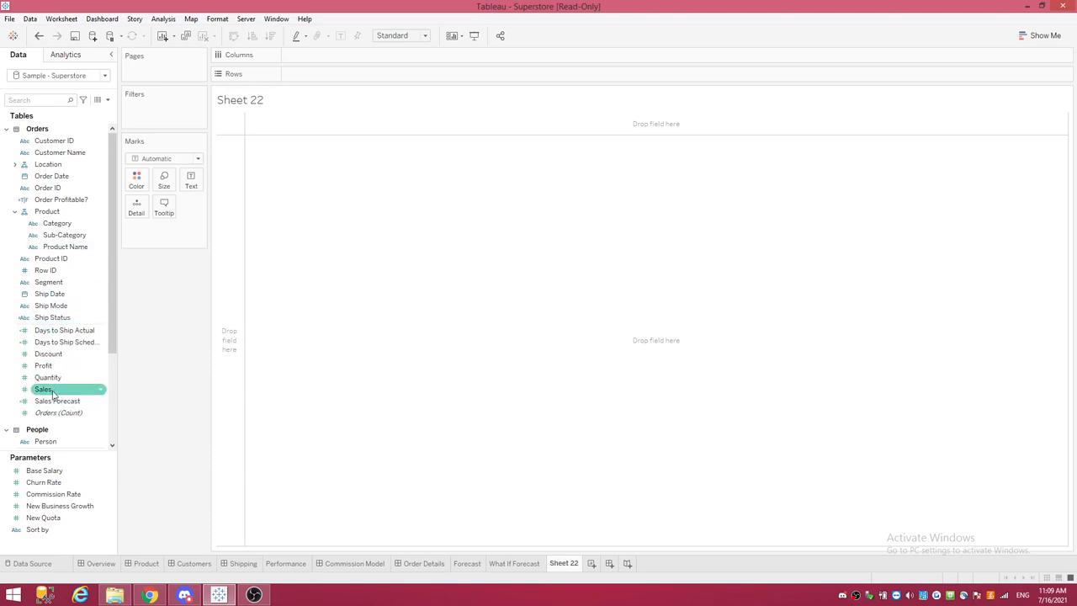
pyautogui.click(47, 189)
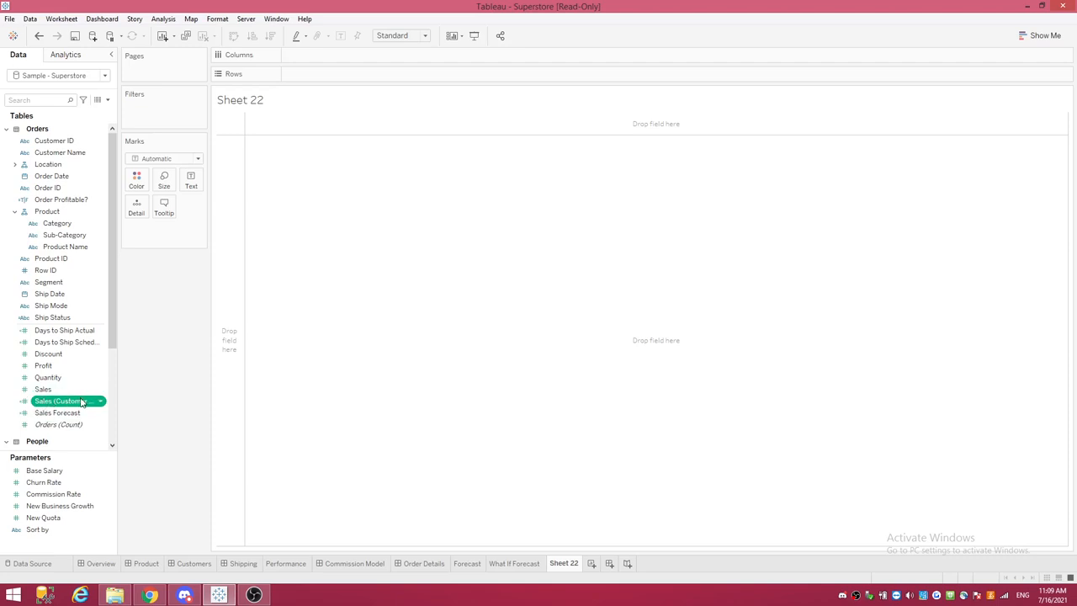
# Bring up the Sales (Customer Name) calculation in the editor, showing its FIXED Customer Name formula
pyautogui.rightClick(66, 401)
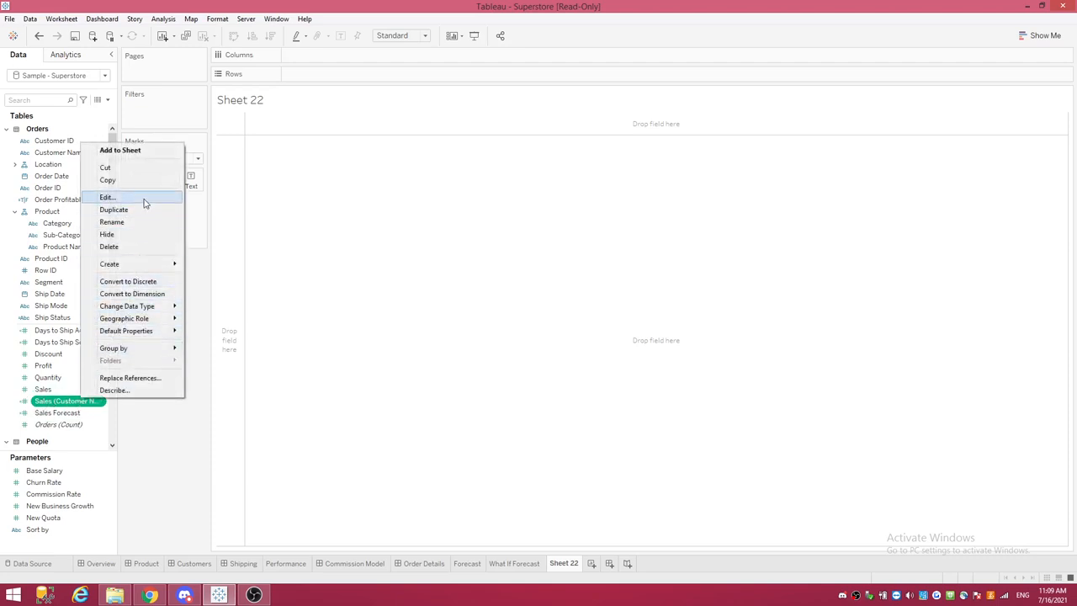
pyautogui.click(108, 196)
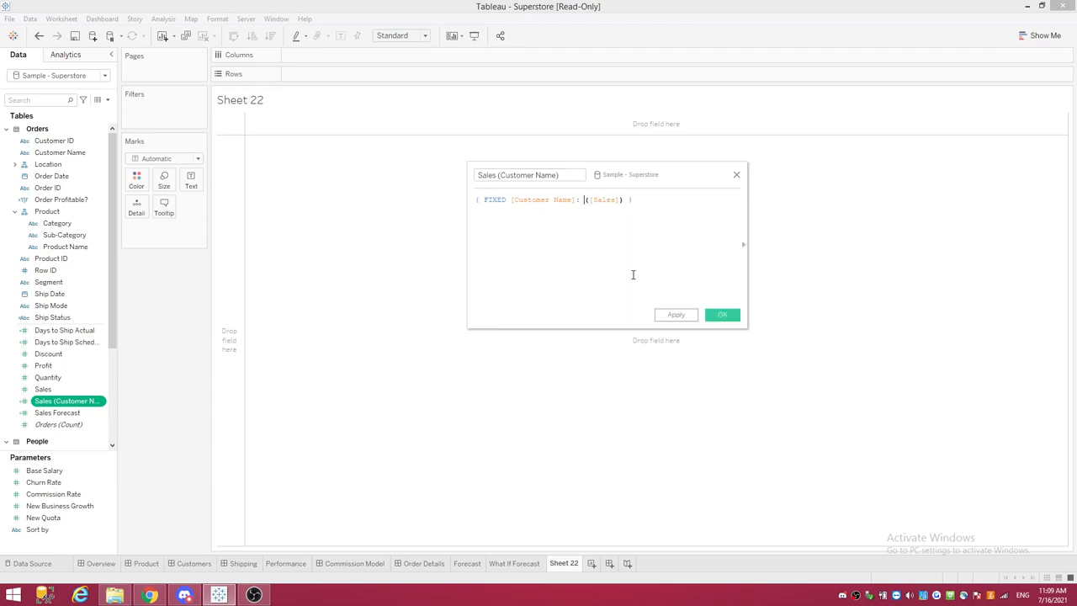
# Try AVG and MIN aggregations, revert to SUM([Sales]), and close the editor
pyautogui.write('avg')
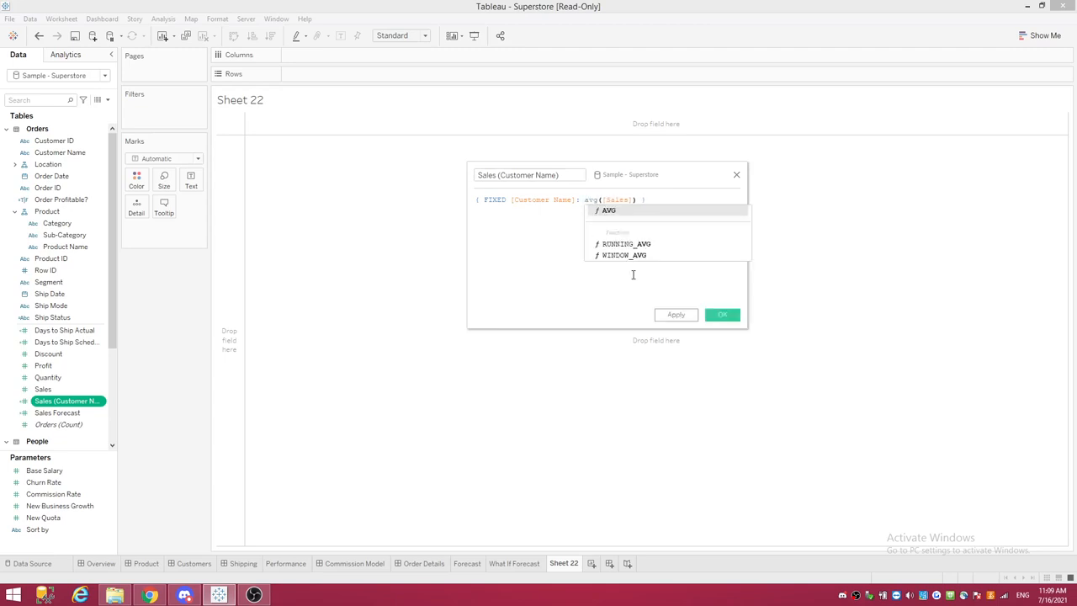
pyautogui.write('min')
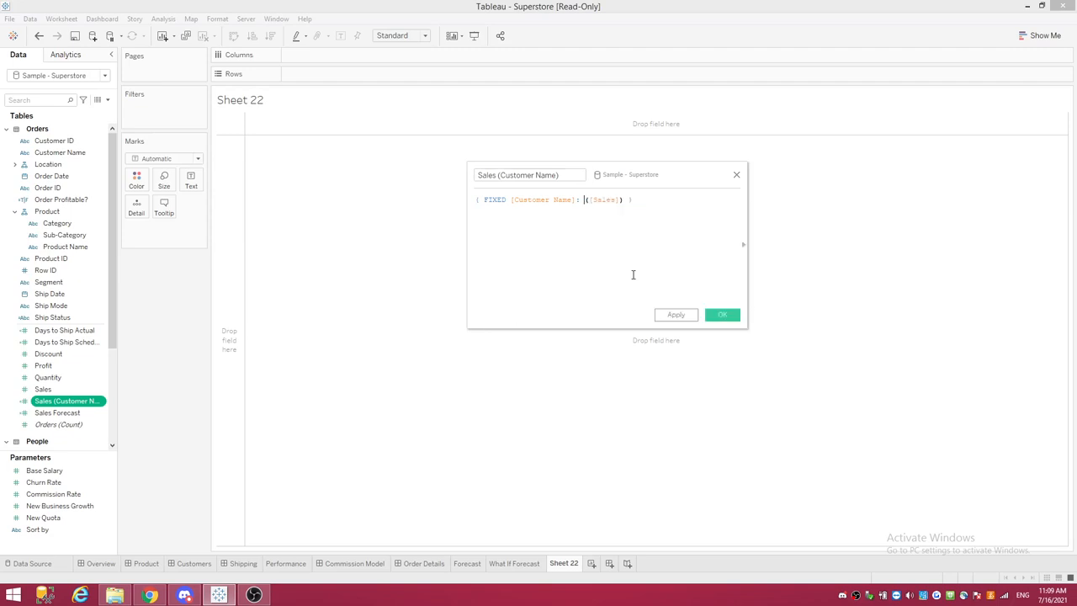
pyautogui.write('sum')
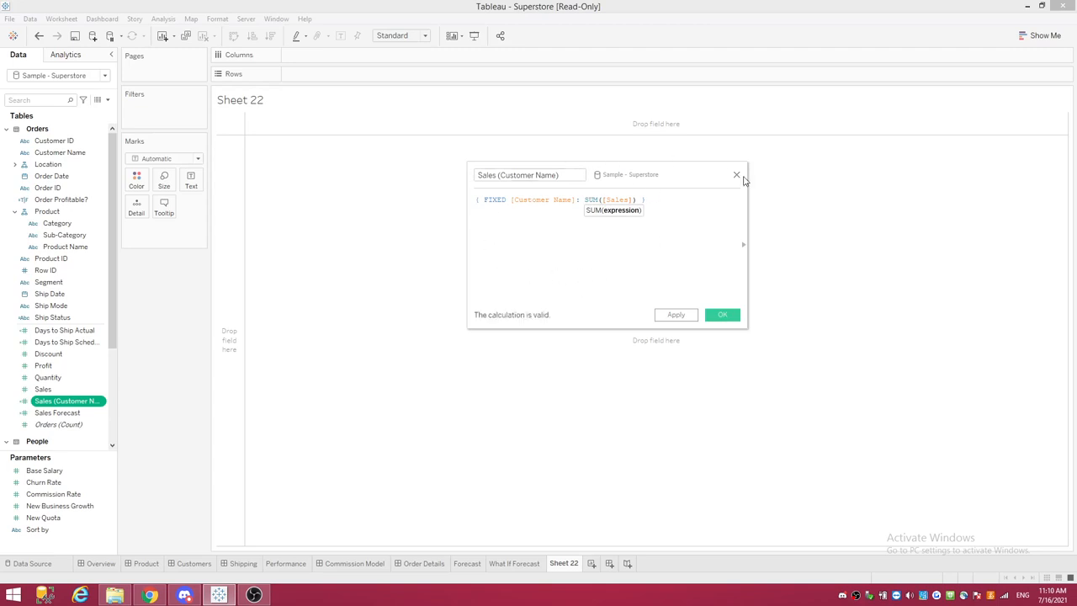
pyautogui.moveTo(733, 199)
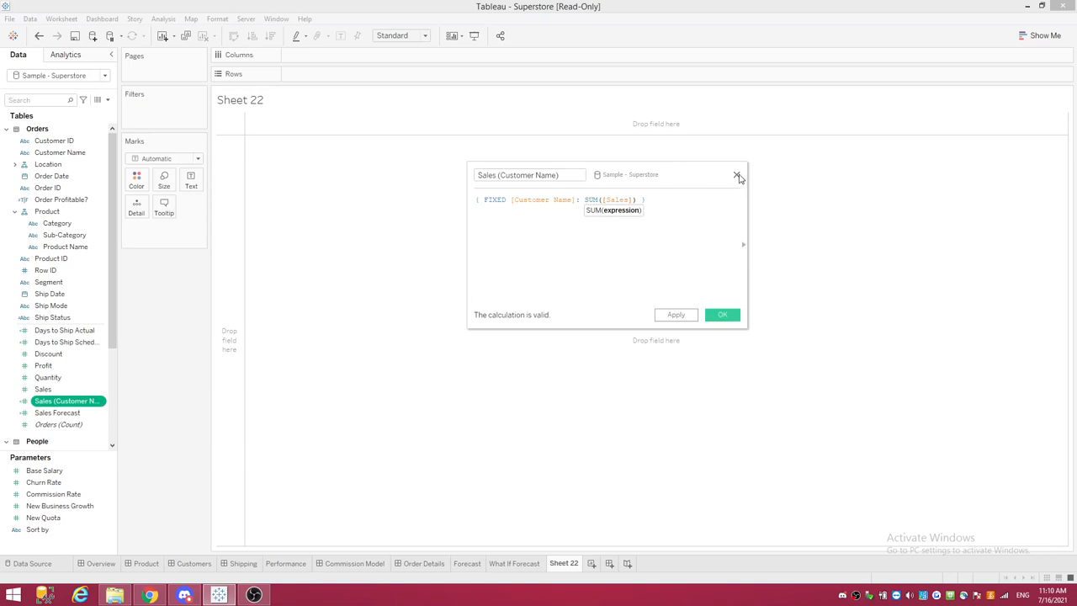
pyautogui.click(737, 175)
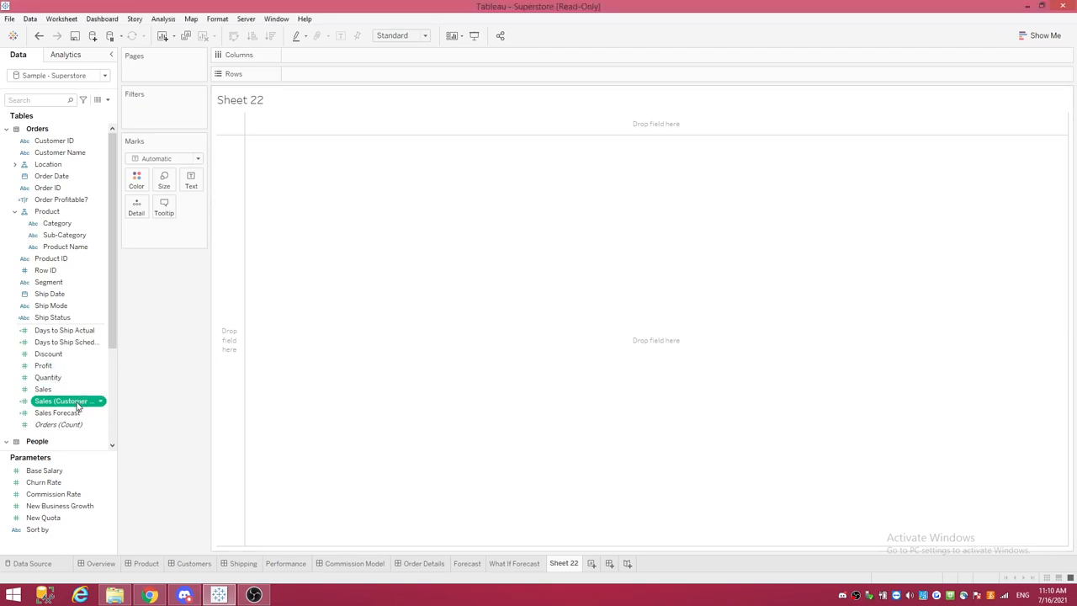
# Delete the Sales (Customer Name) calculated field from the Superstore field list
pyautogui.rightClick(65, 400)
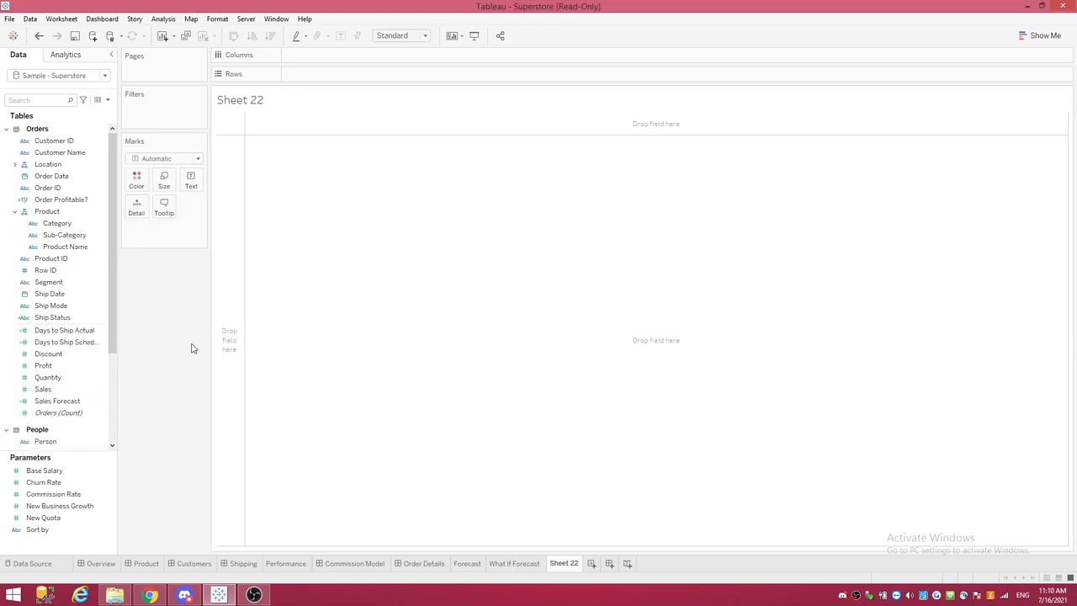
pyautogui.moveTo(154, 427)
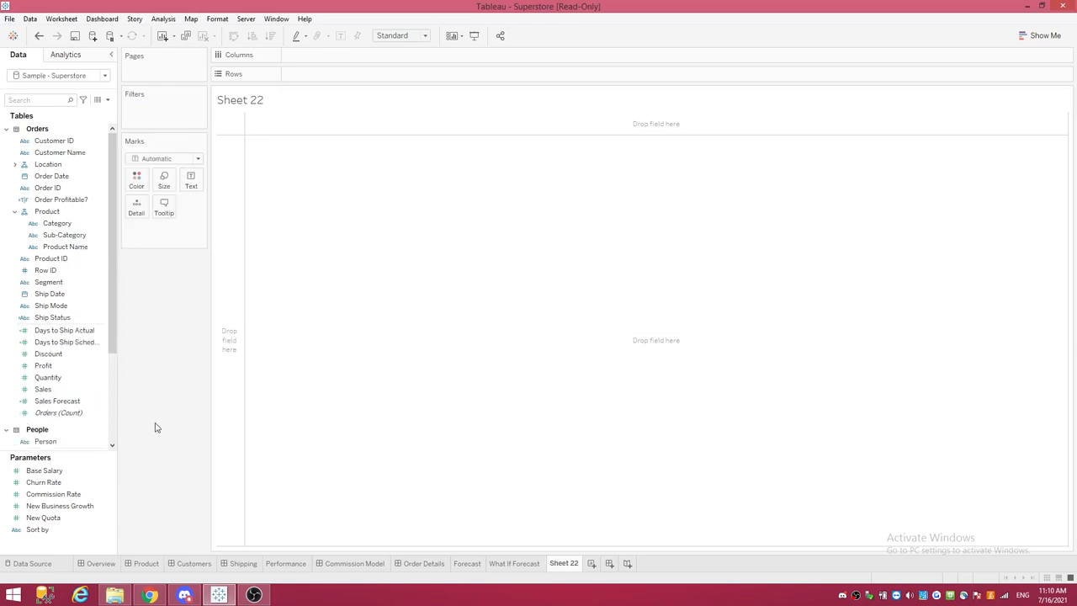
pyautogui.click(64, 233)
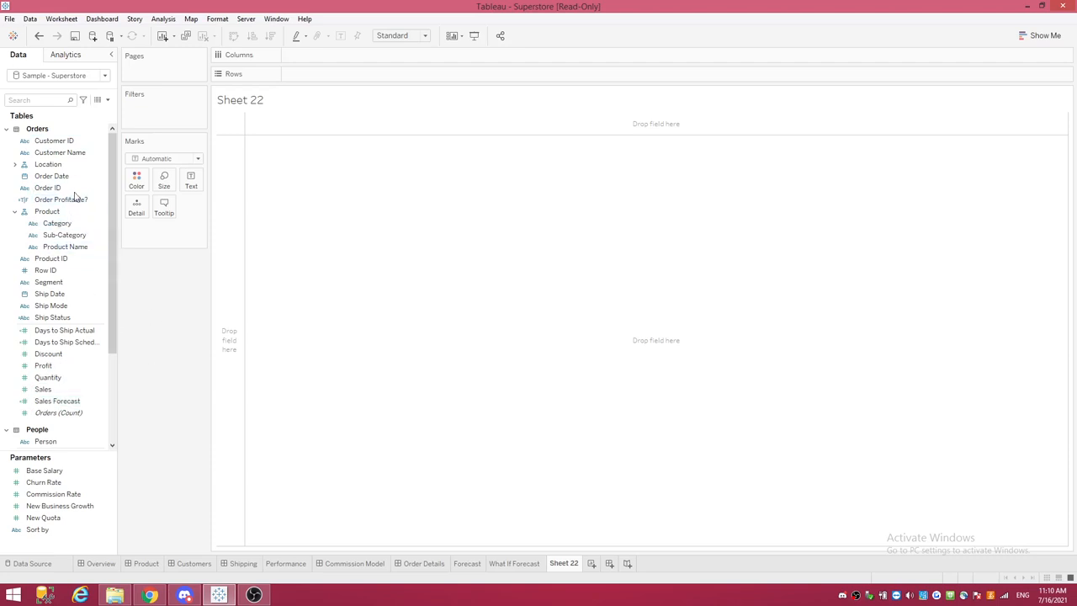
# Select the Customer Name field in the Data pane
pyautogui.click(61, 152)
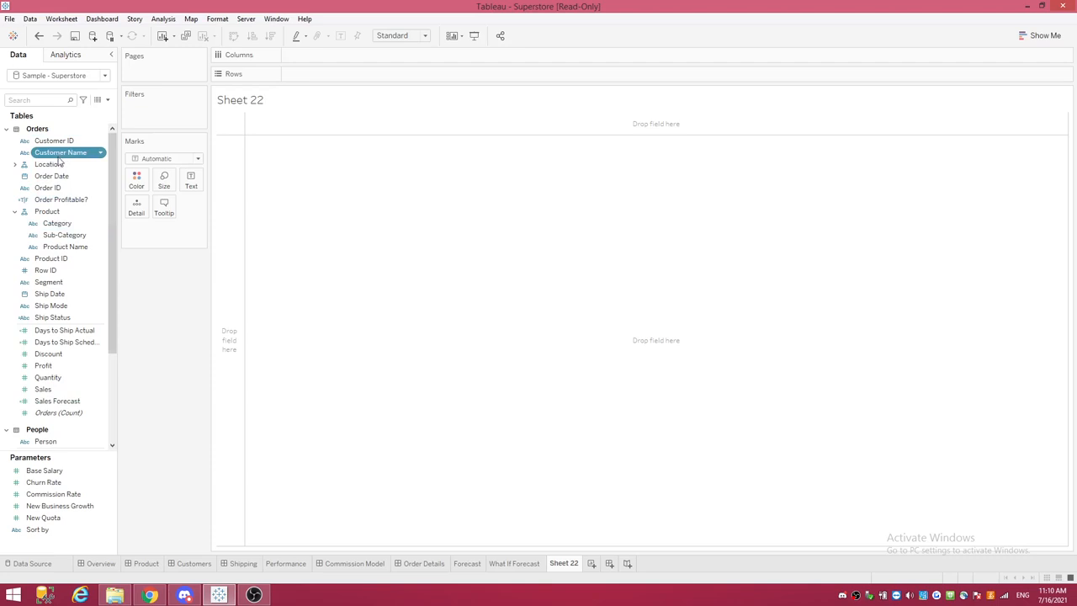
pyautogui.moveTo(60, 199)
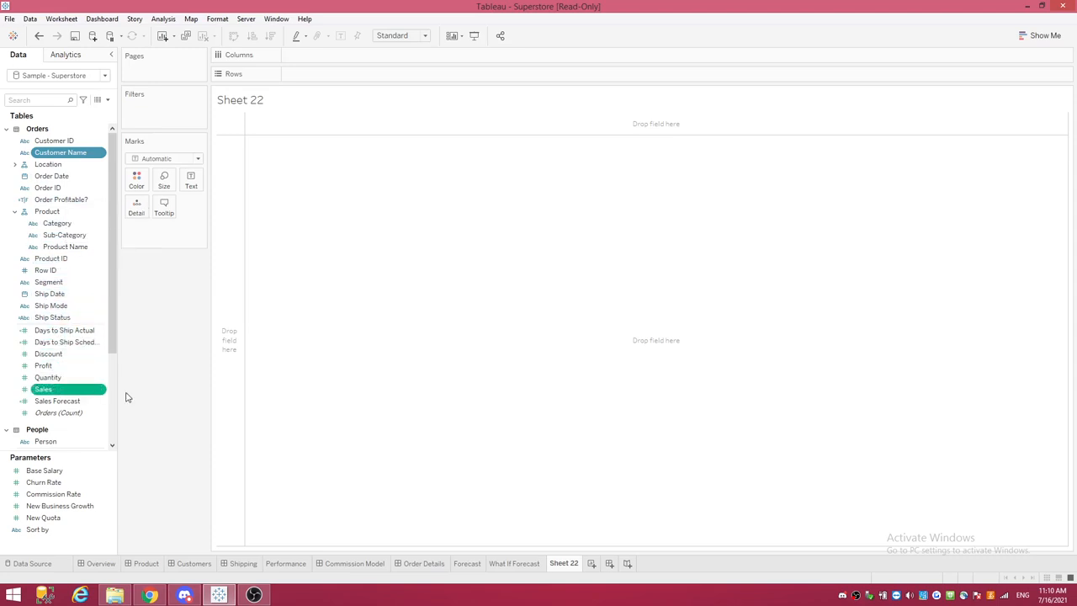
pyautogui.moveTo(170, 333)
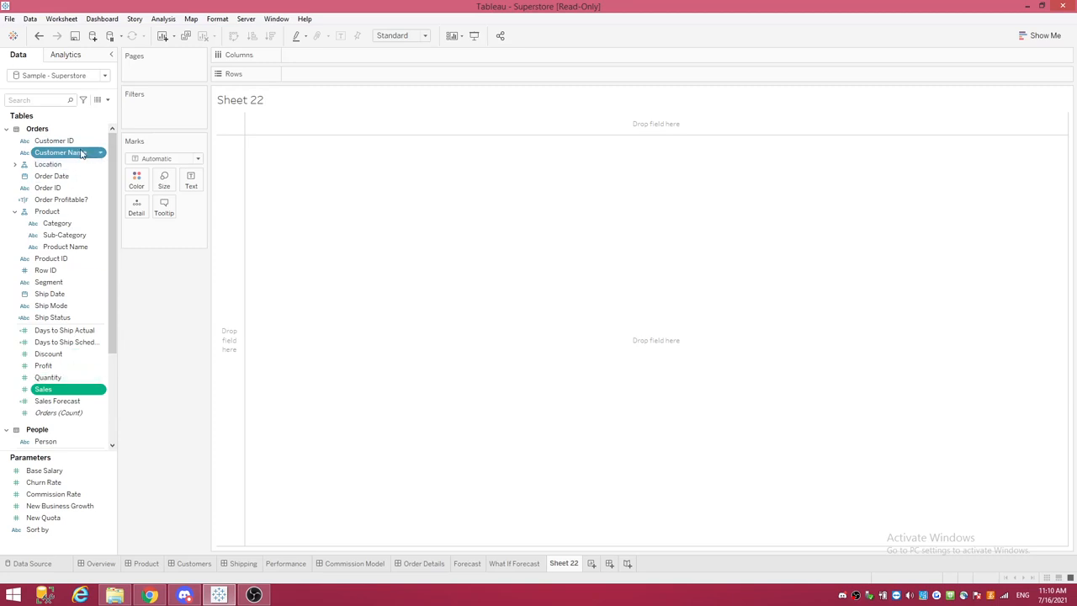
pyautogui.rightClick(61, 151)
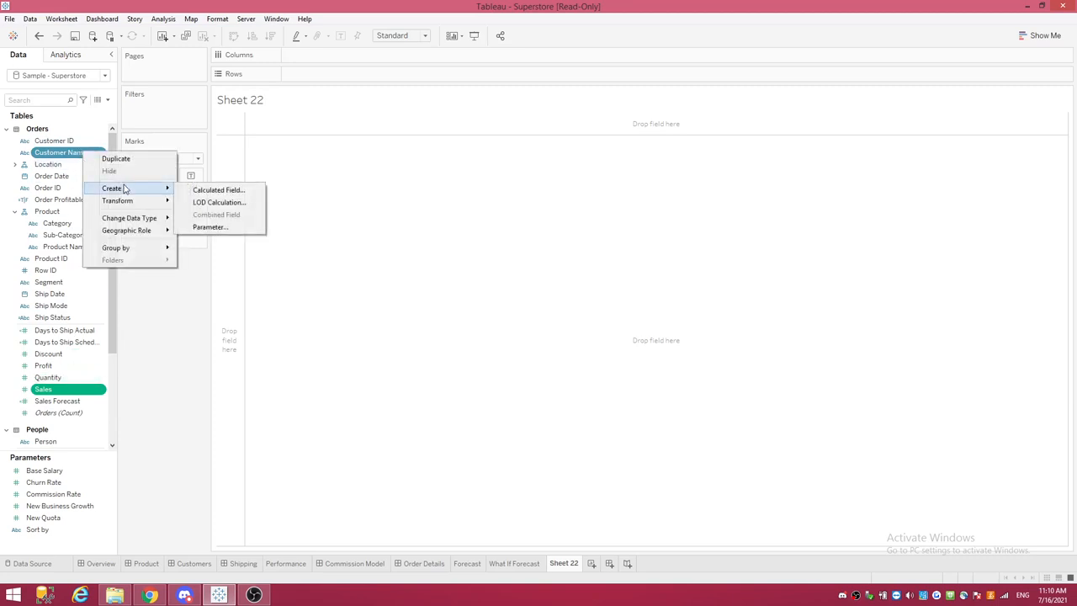
pyautogui.moveTo(234, 205)
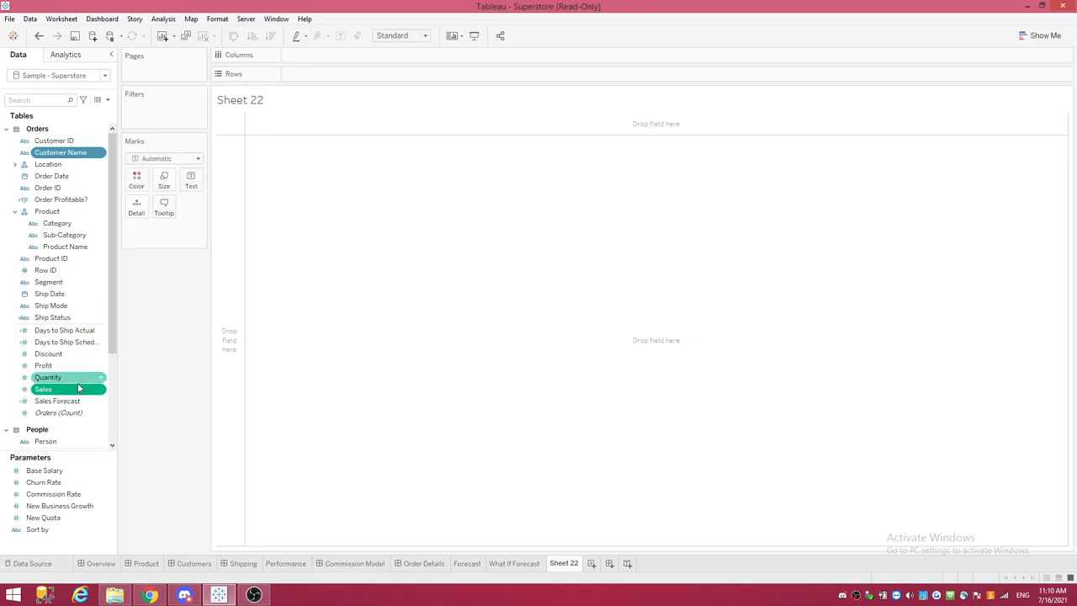
pyautogui.rightClick(44, 388)
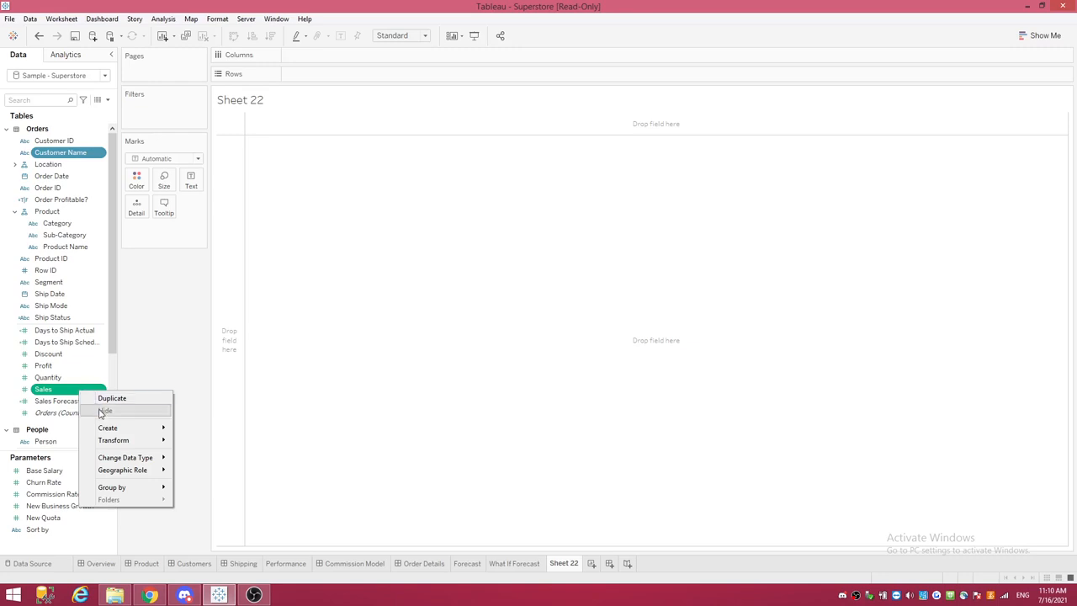
pyautogui.moveTo(108, 427)
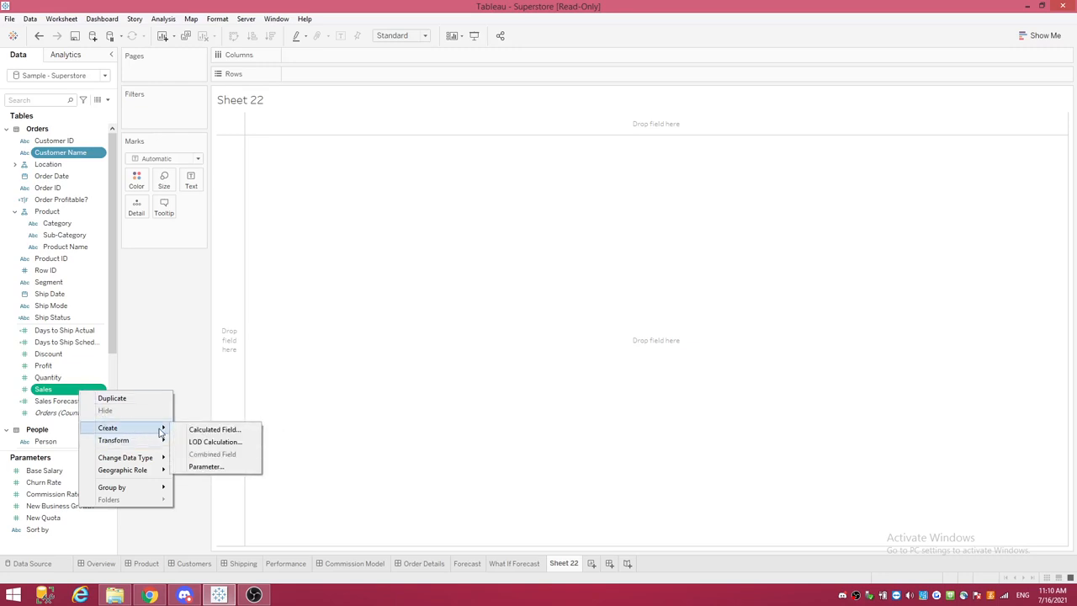
pyautogui.click(216, 441)
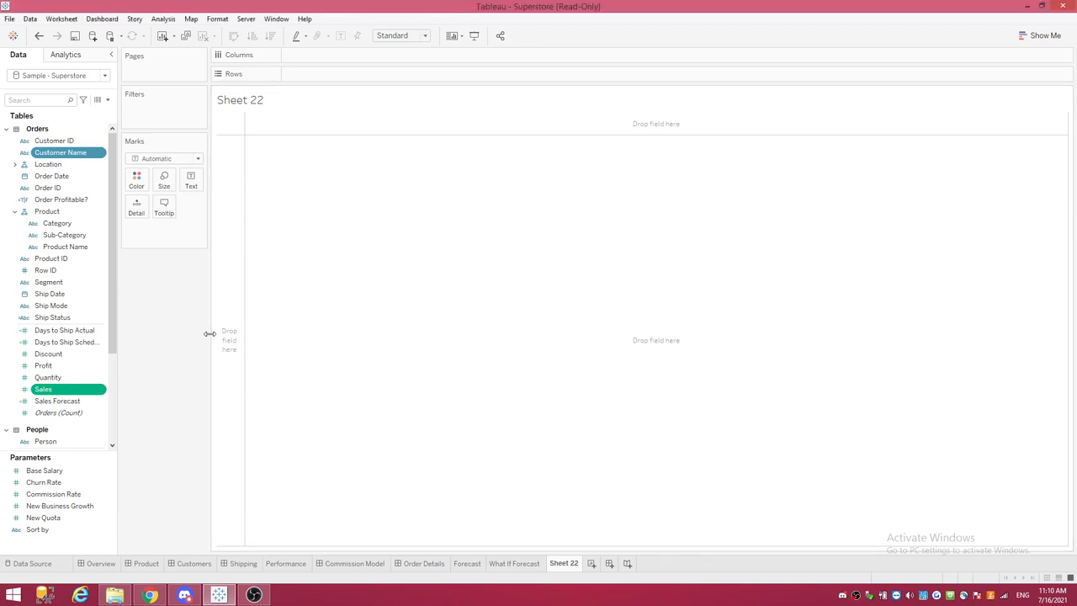
pyautogui.moveTo(165, 299)
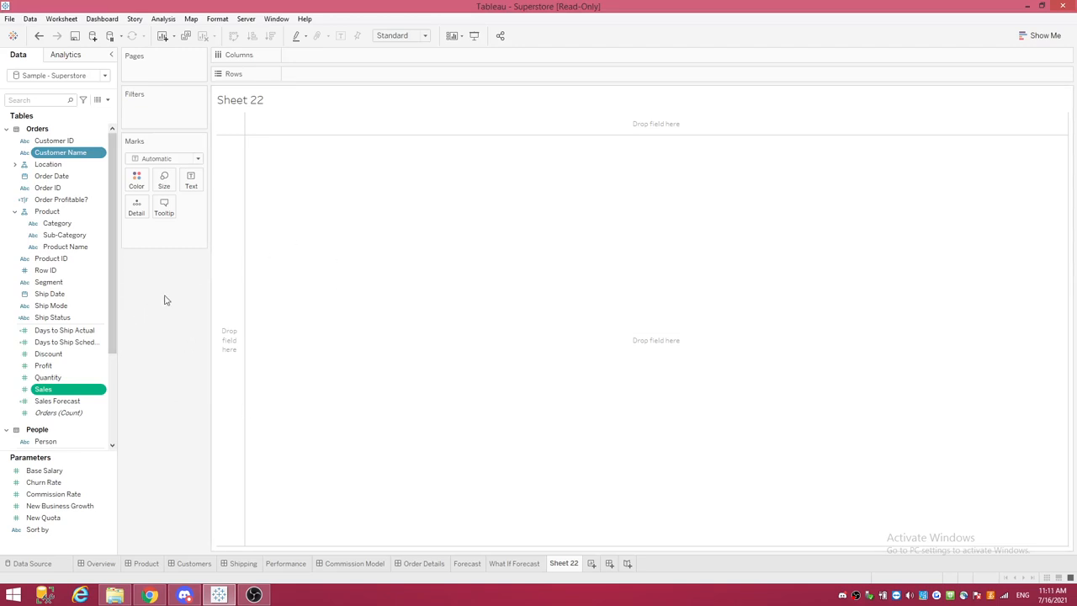
pyautogui.moveTo(589, 209)
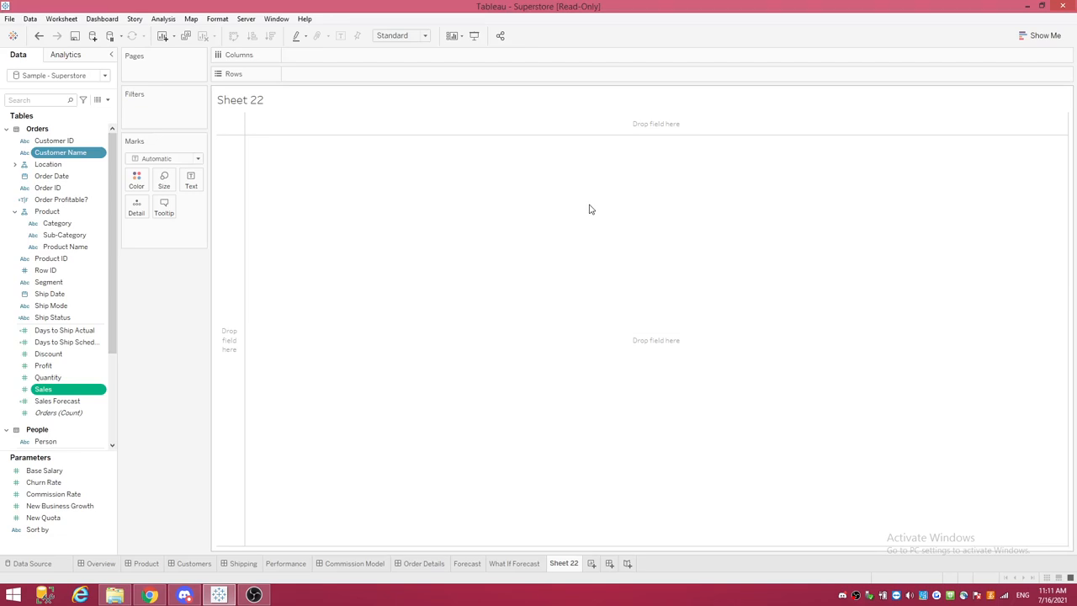
pyautogui.moveTo(643, 385)
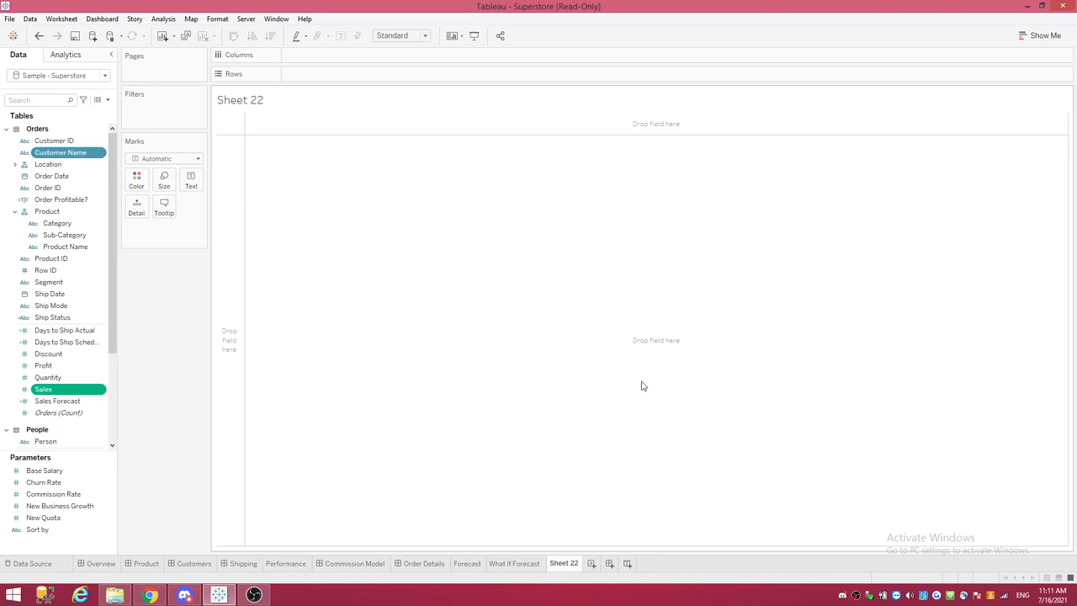
pyautogui.moveTo(474, 223)
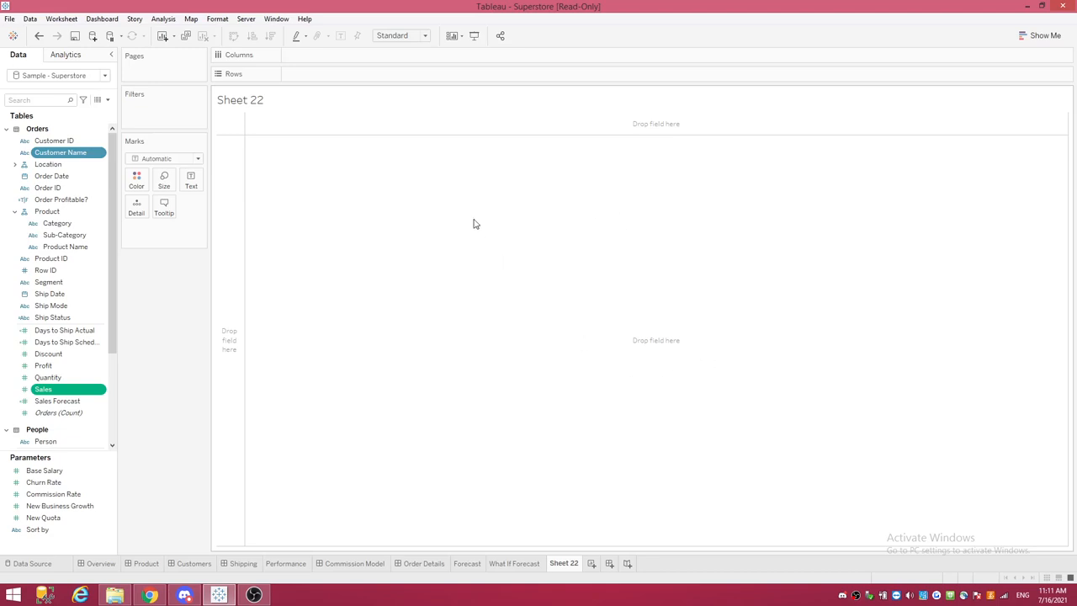